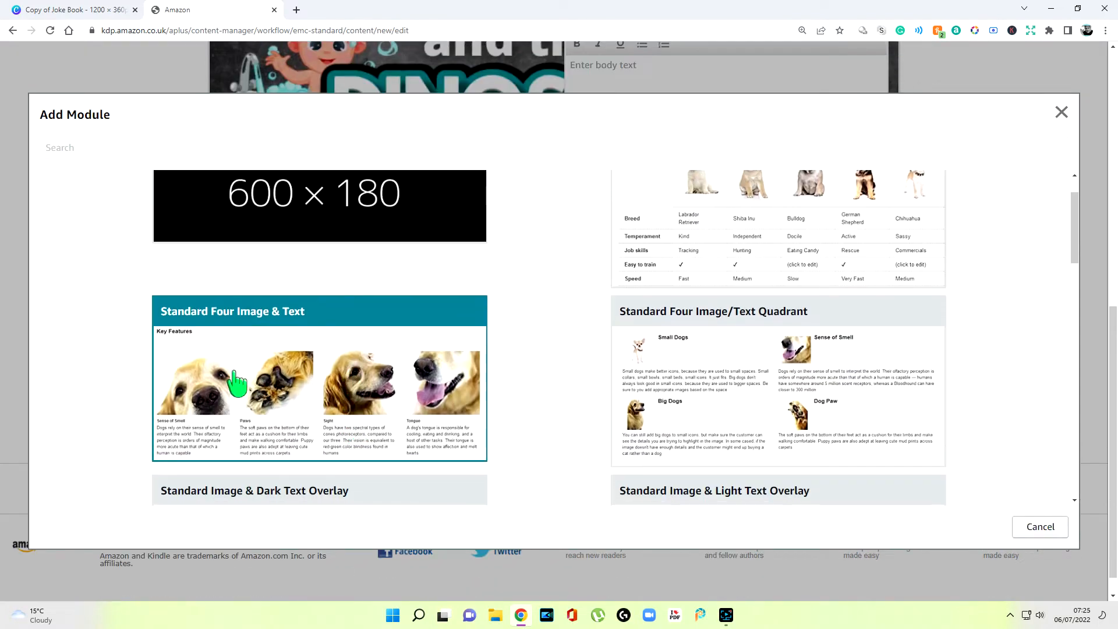
mouse_move(238, 450)
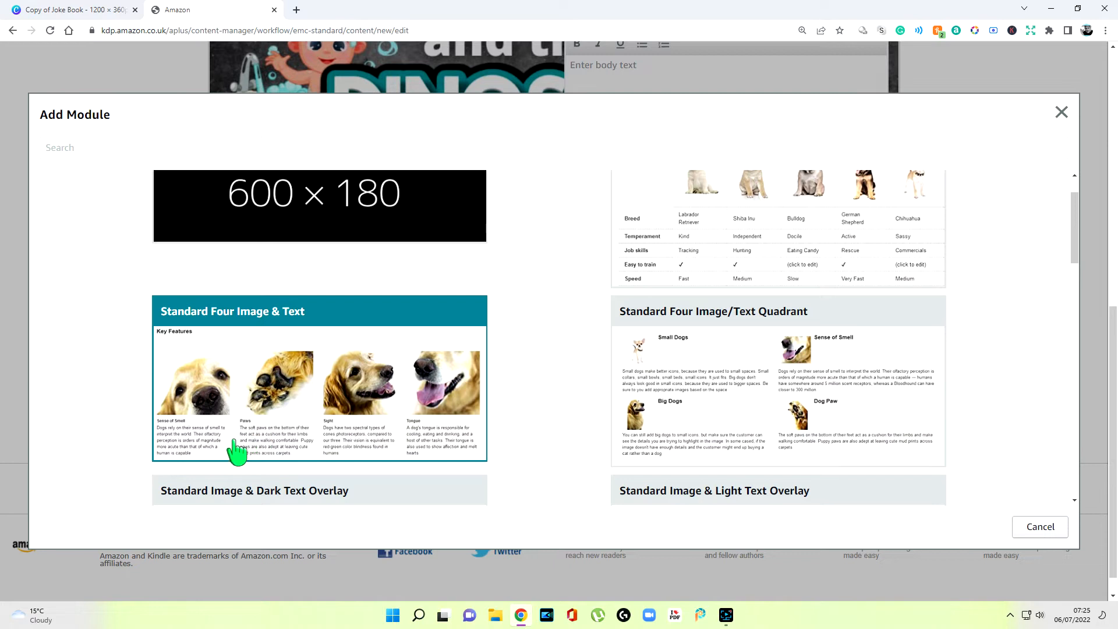
mouse_move(389, 379)
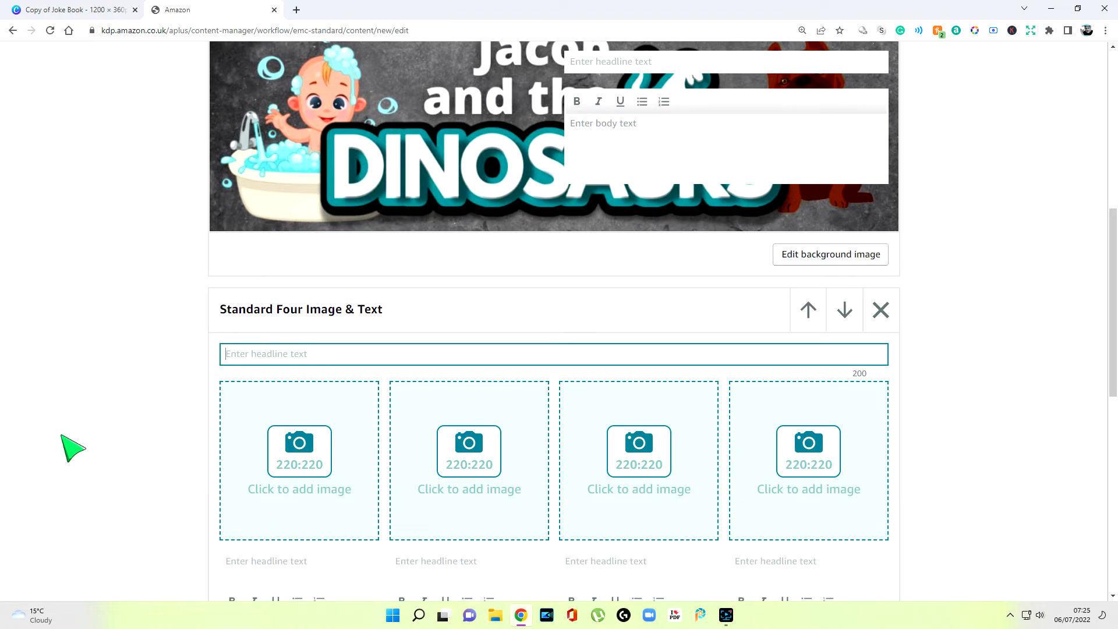
type("J")
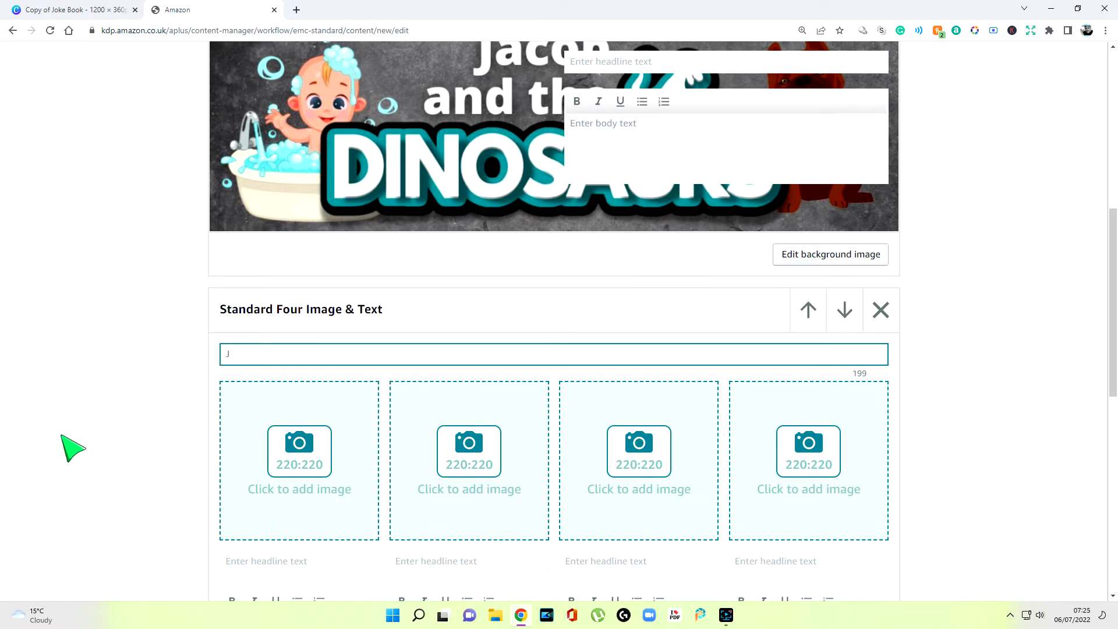
type("acob and the Dinosaurs")
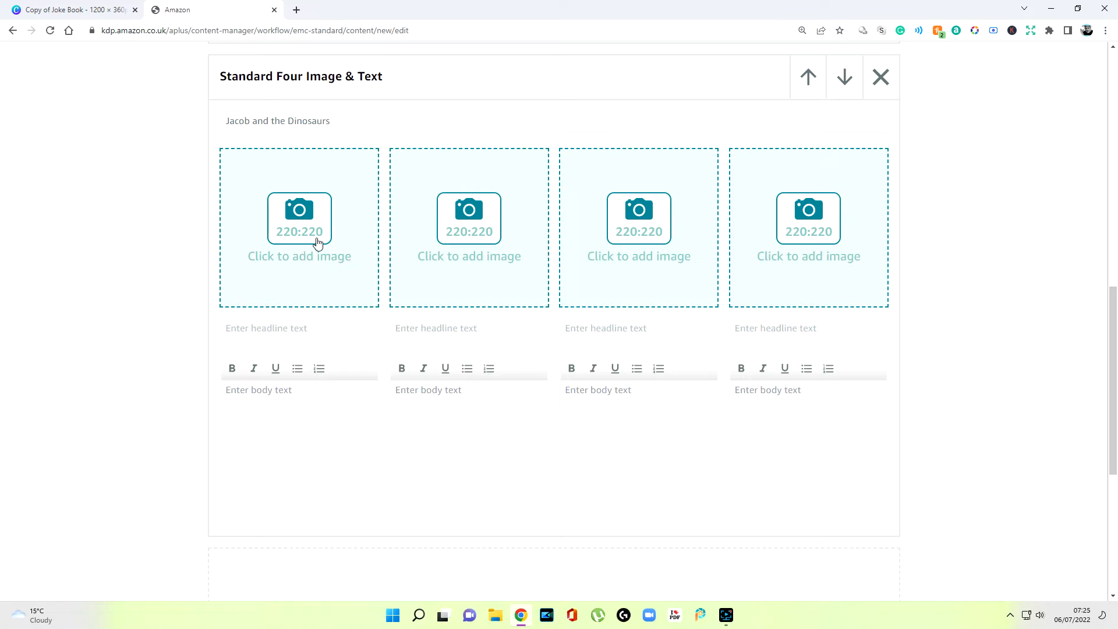
mouse_move(340, 282)
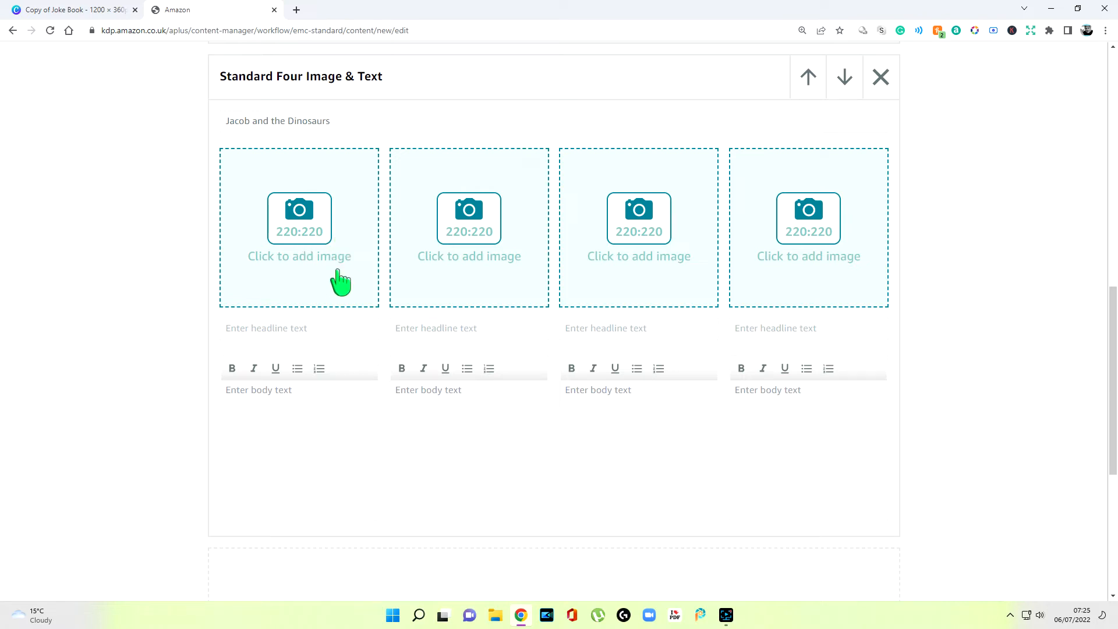
mouse_move(331, 239)
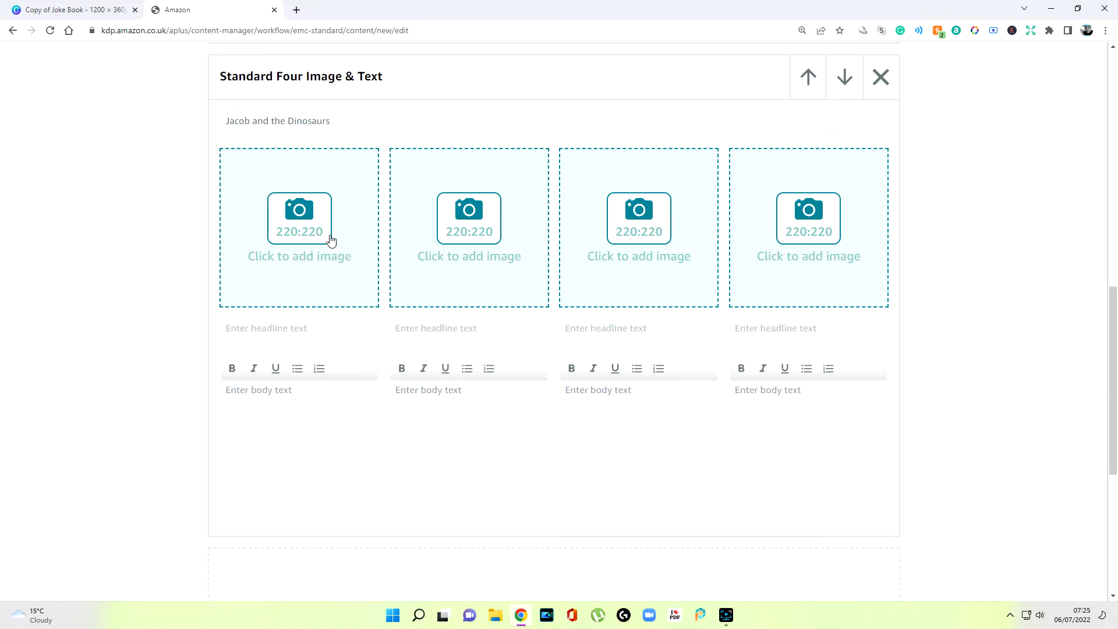
mouse_move(313, 232)
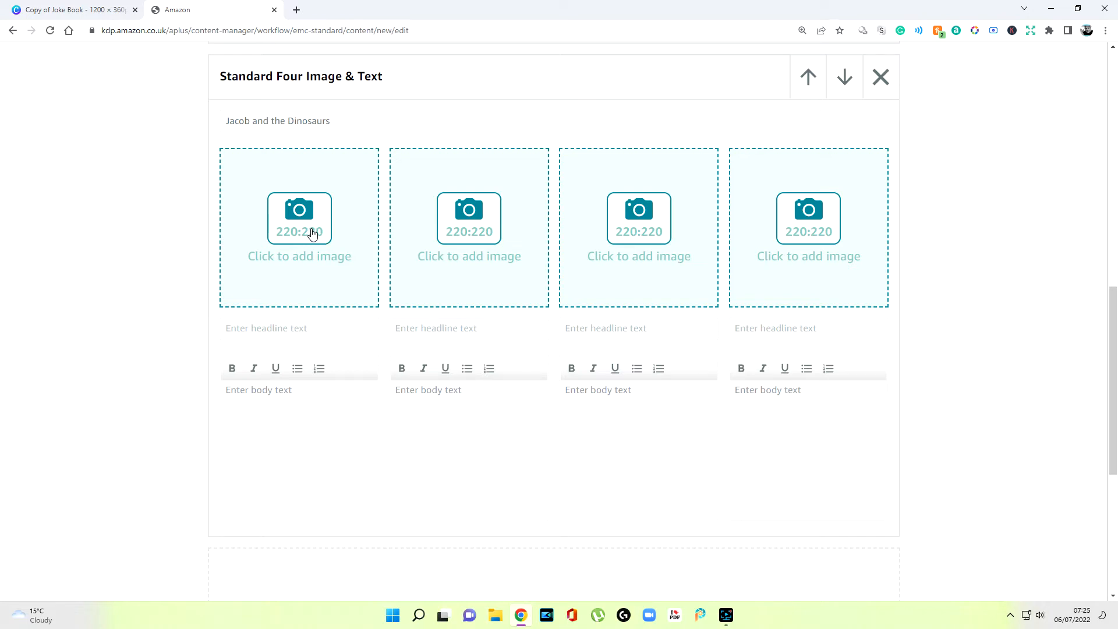